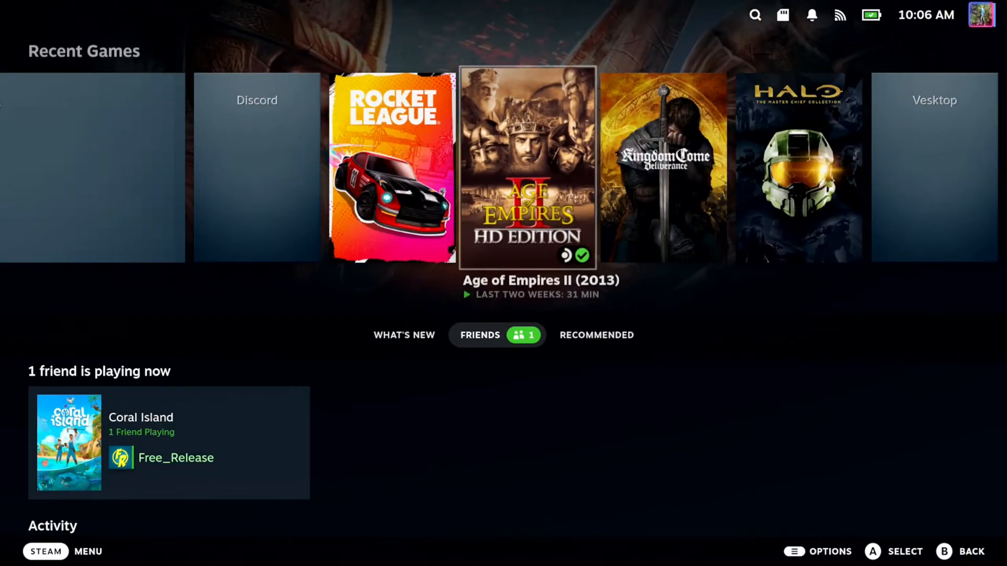
Step: Hide Halo from the Recent Games row via its Options menu
scroll("right", 3)
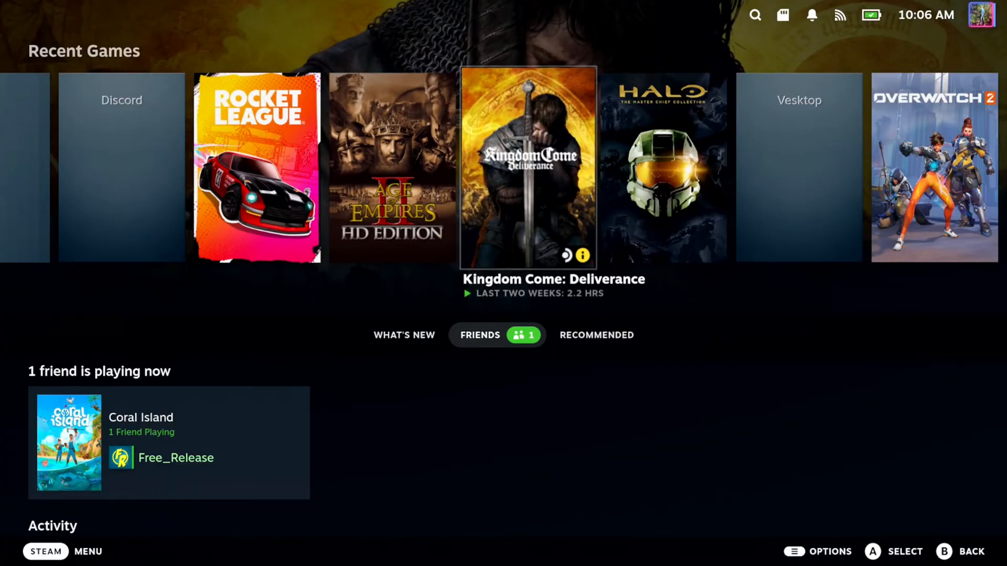
scroll("left", 3)
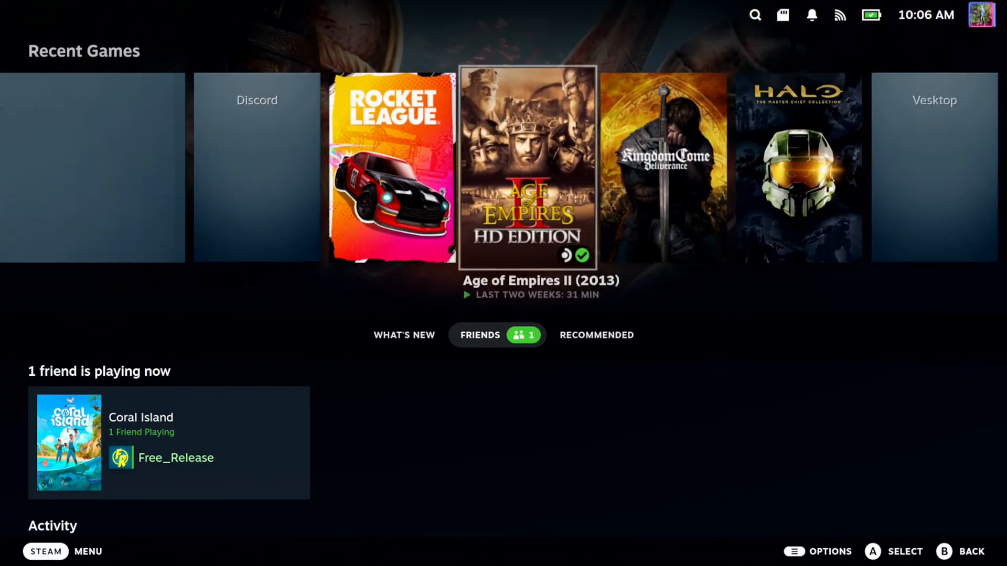
scroll("right", 3)
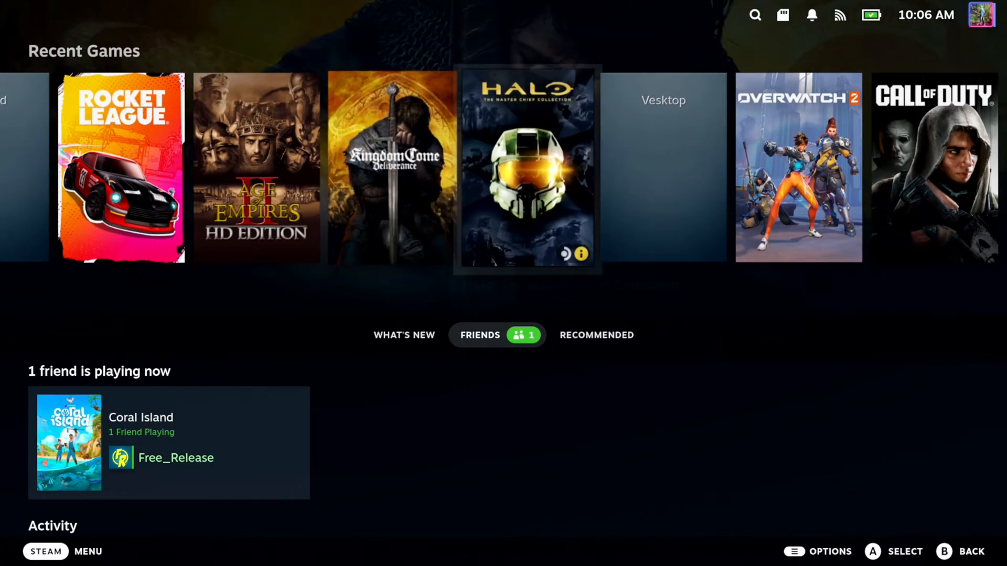
left_click(526, 167)
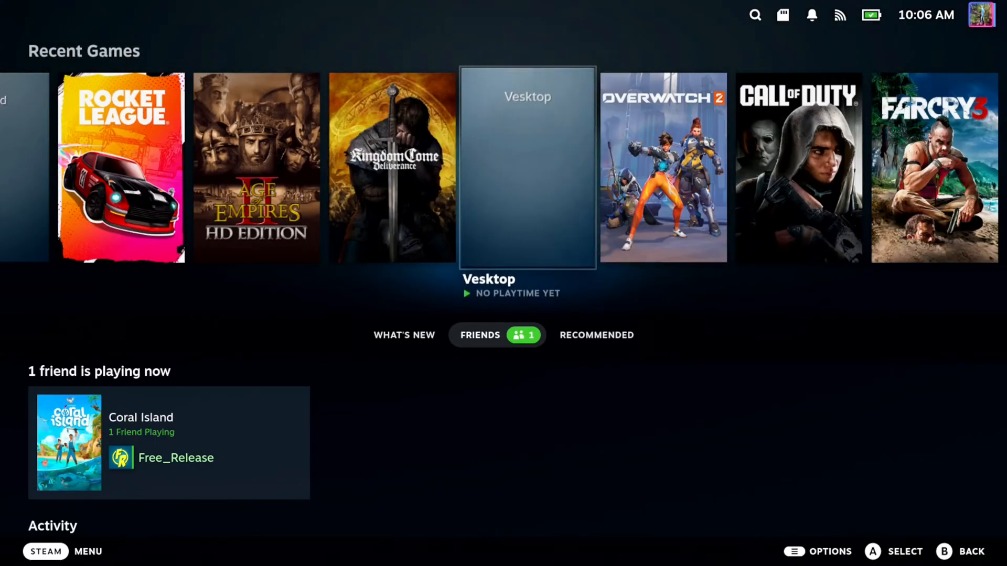
Step: Reach the Home settings page showing 2 games hidden from What's New
left_click(45, 552)
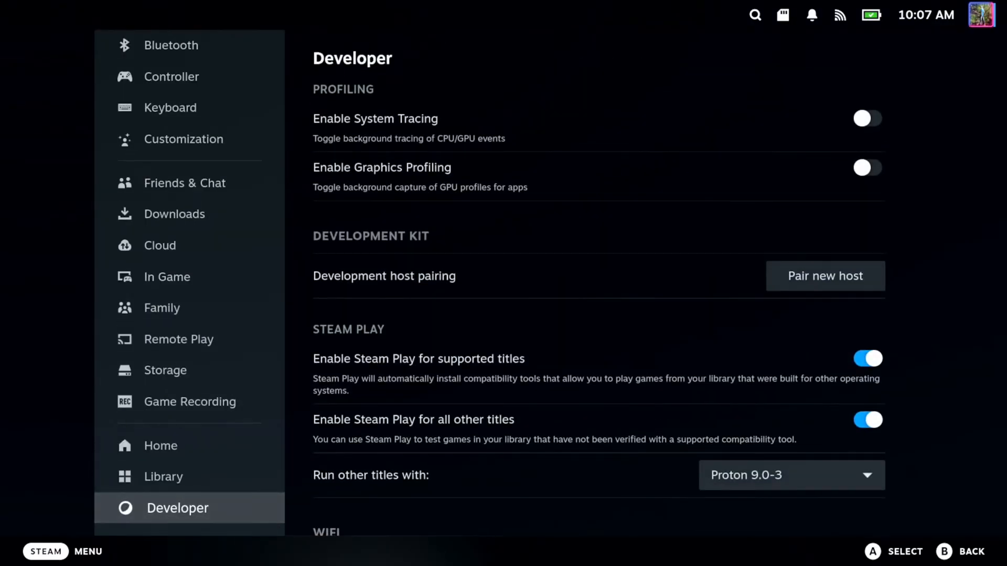
left_click(164, 445)
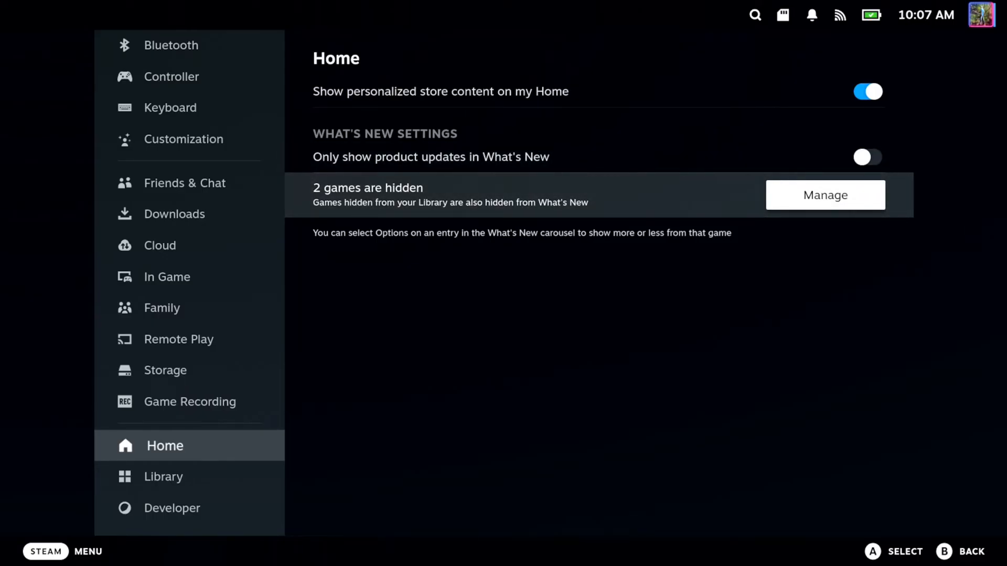
Step: Unhide Battle Bit and Halo from the hidden games list so they return to Recent Games
left_click(825, 196)
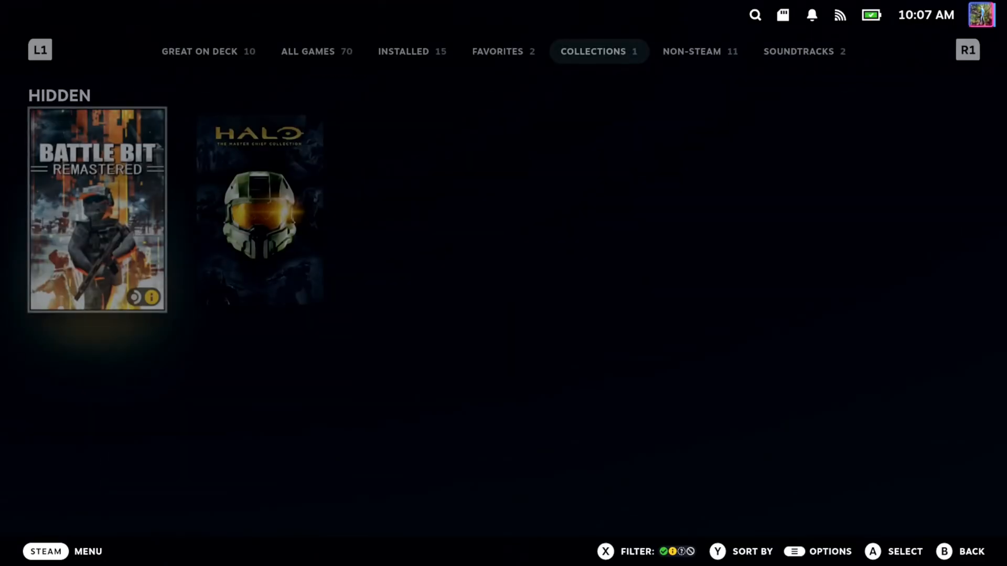
left_click(754, 14)
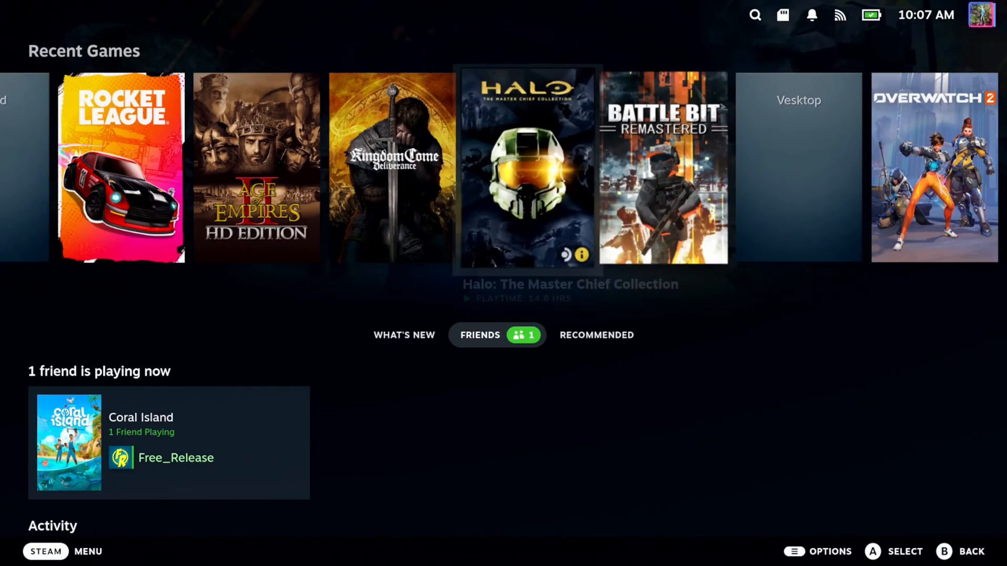
Step: Check the library's Installed and All Games lists now include Battle Bit and Halo
left_click(45, 550)
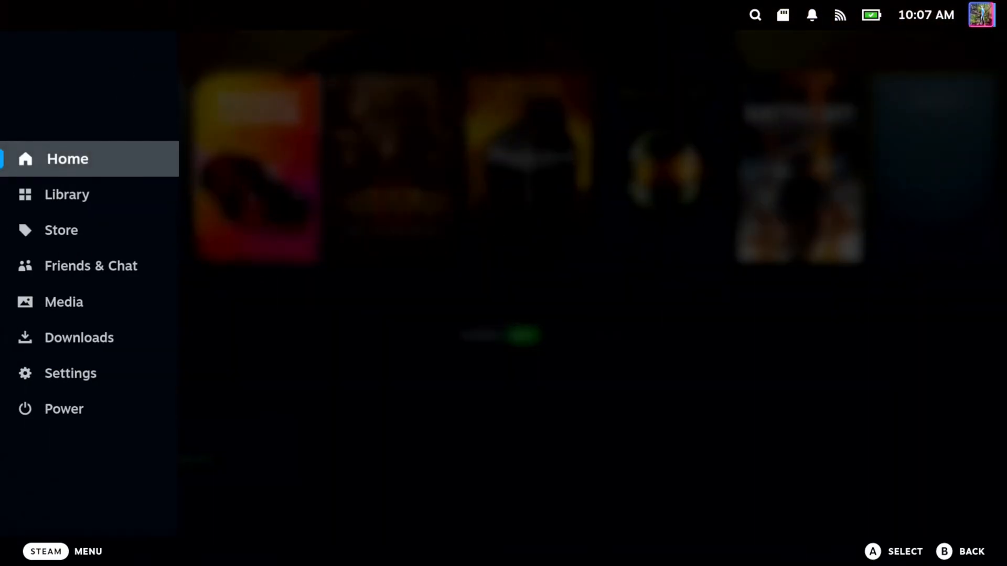
left_click(66, 195)
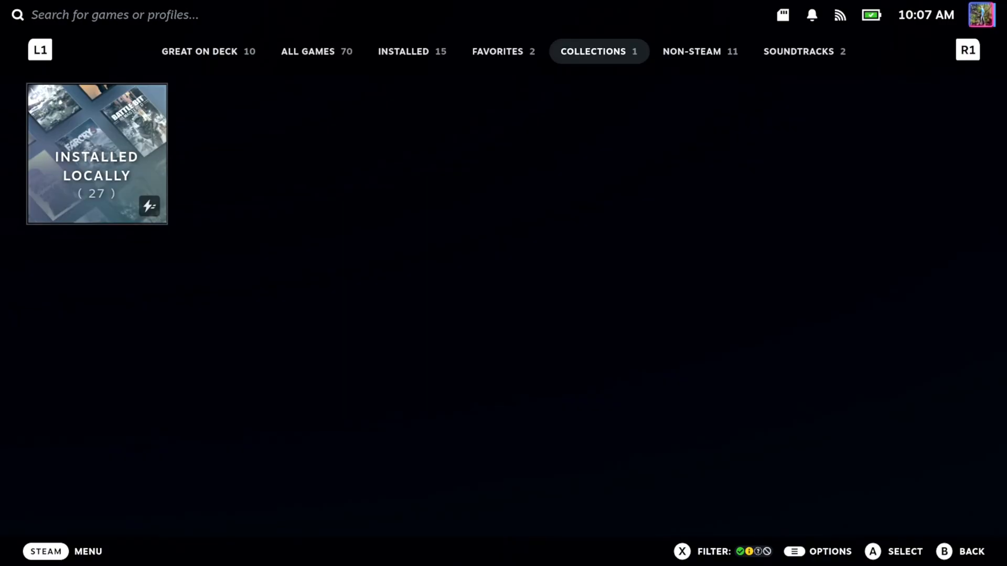
left_click(403, 52)
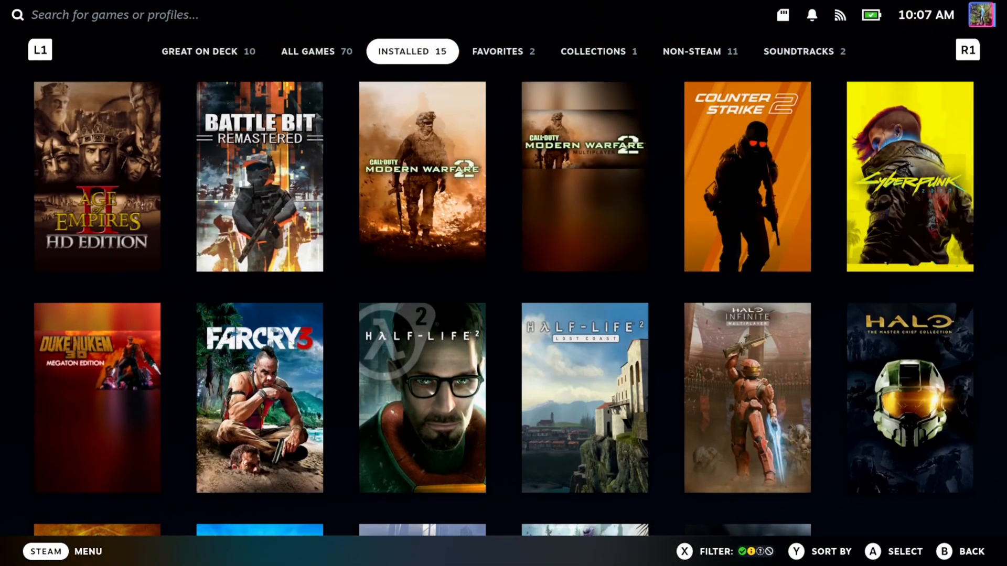
left_click(316, 51)
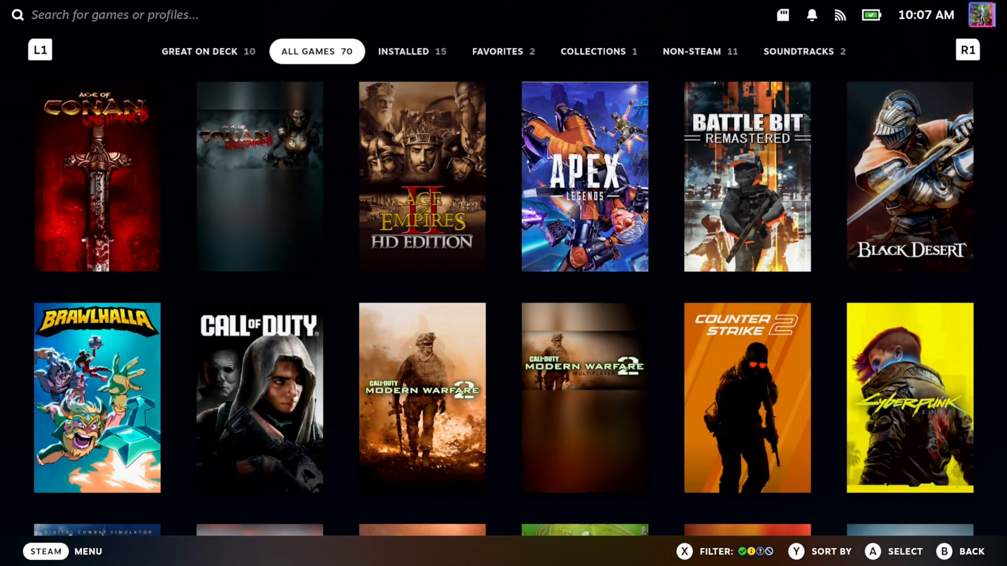
Step: Browse the Favorites, Non-Steam and Soundtracks lists, ending on Favorites
left_click(503, 52)
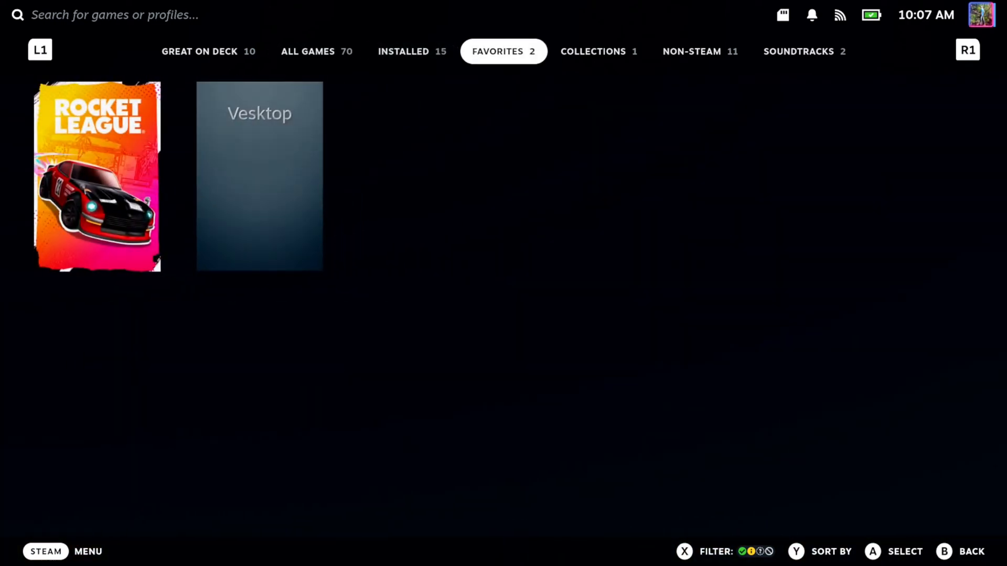
left_click(692, 51)
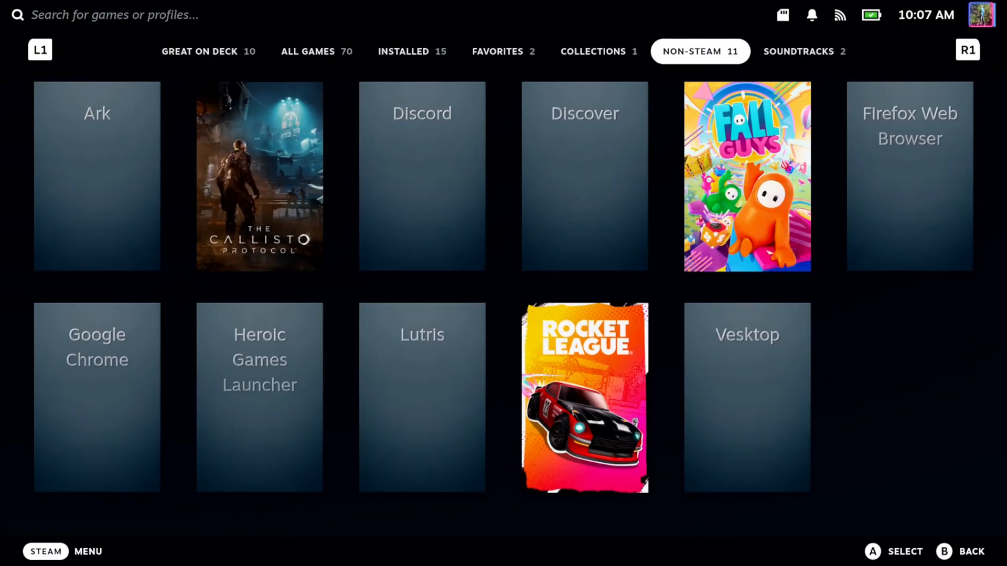
left_click(803, 52)
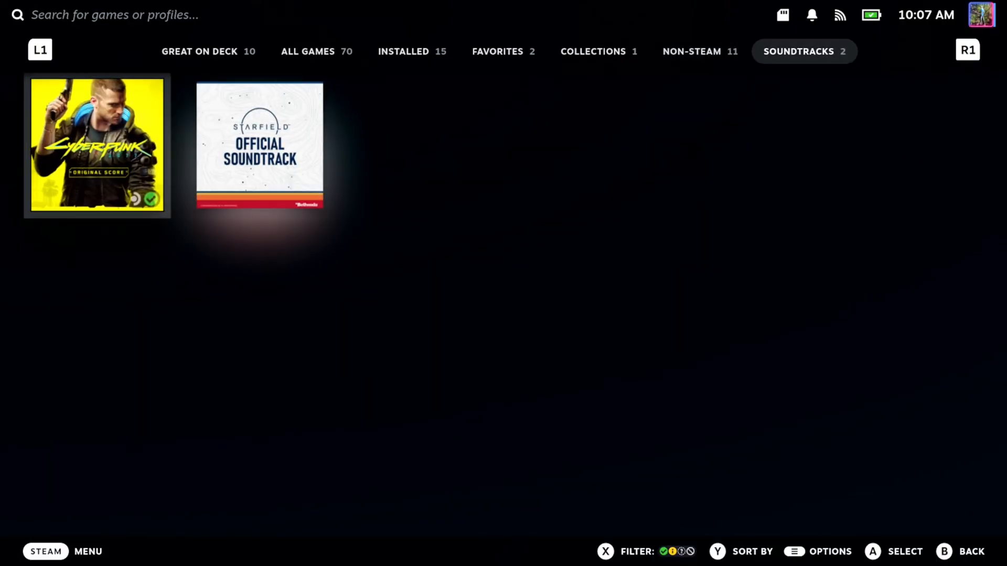
left_click(503, 51)
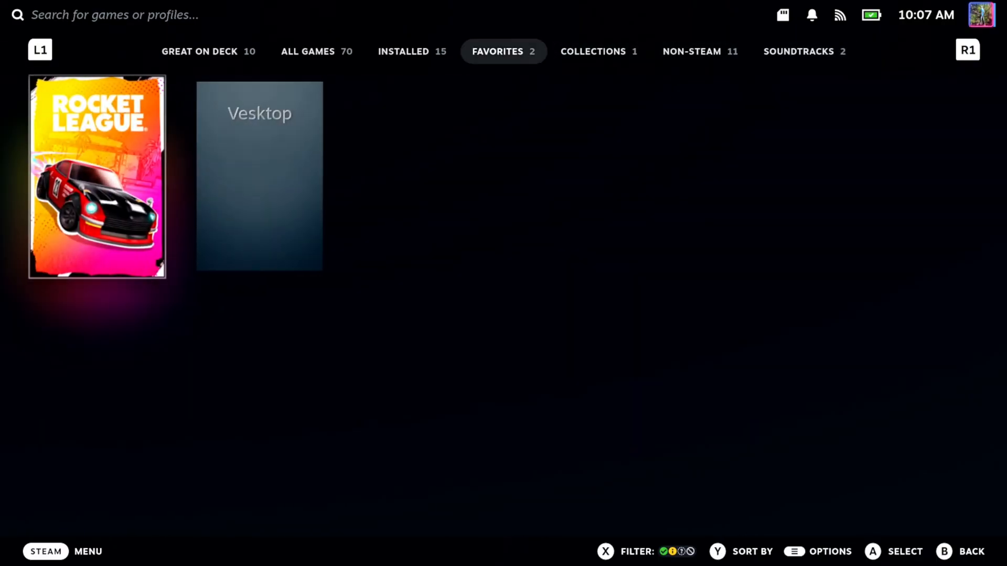